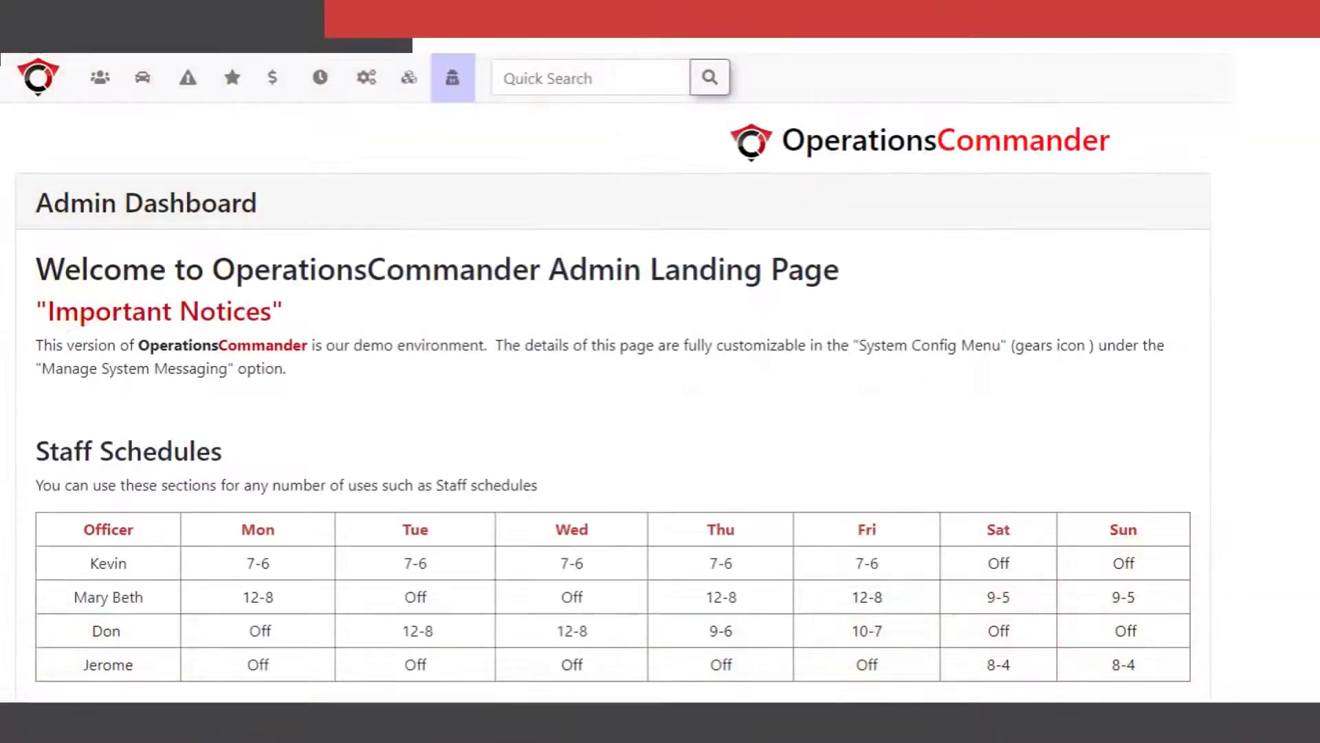
# Step: Open the parking management menu from the car icon in the top toolbar
pyautogui.click(142, 77)
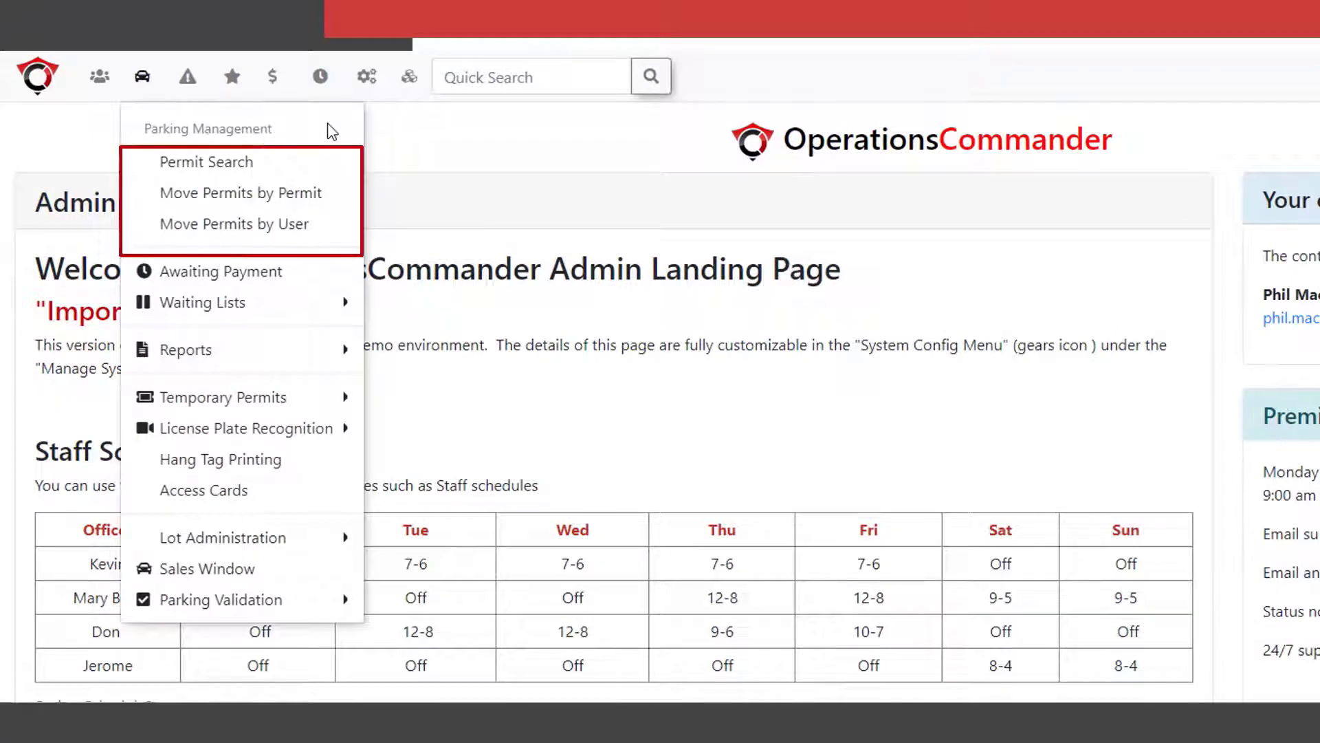
pyautogui.moveTo(184, 350)
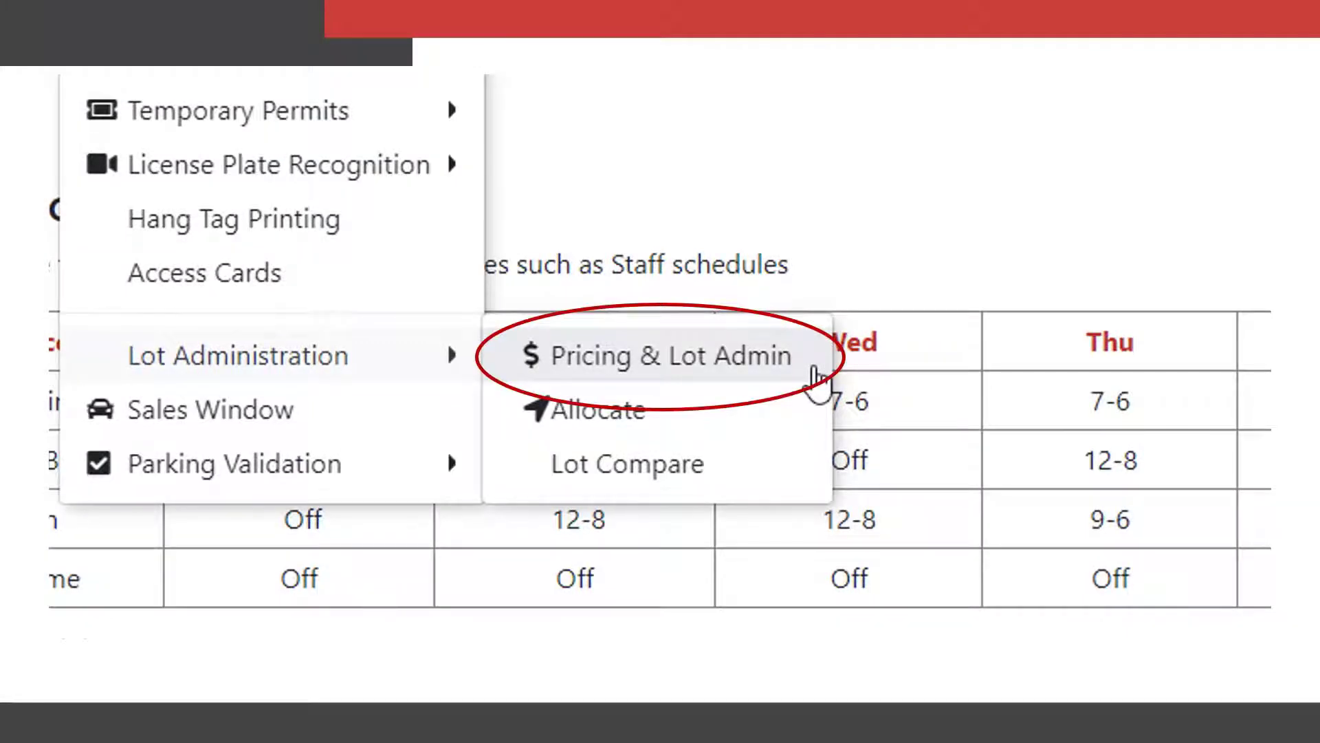
# Step: Go to Pricing & Lot Admin and begin adding a new lot
pyautogui.click(653, 354)
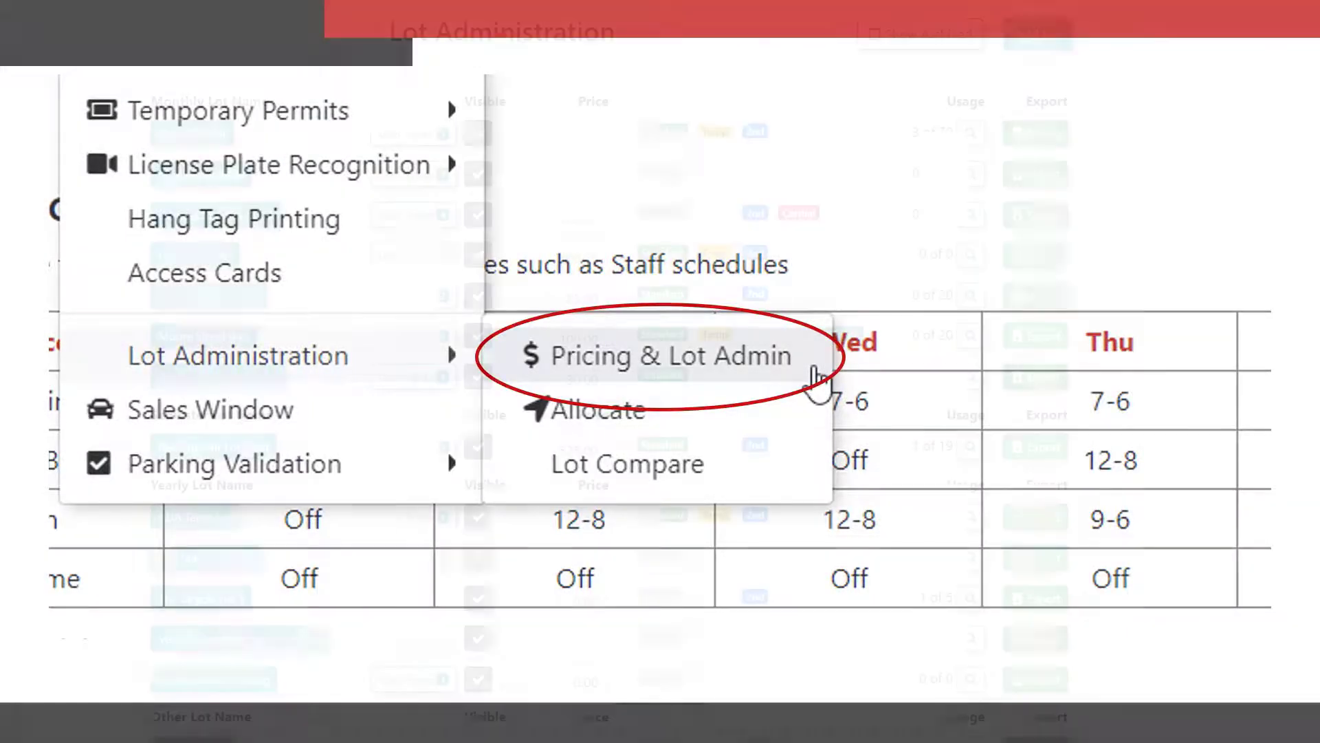
pyautogui.click(665, 356)
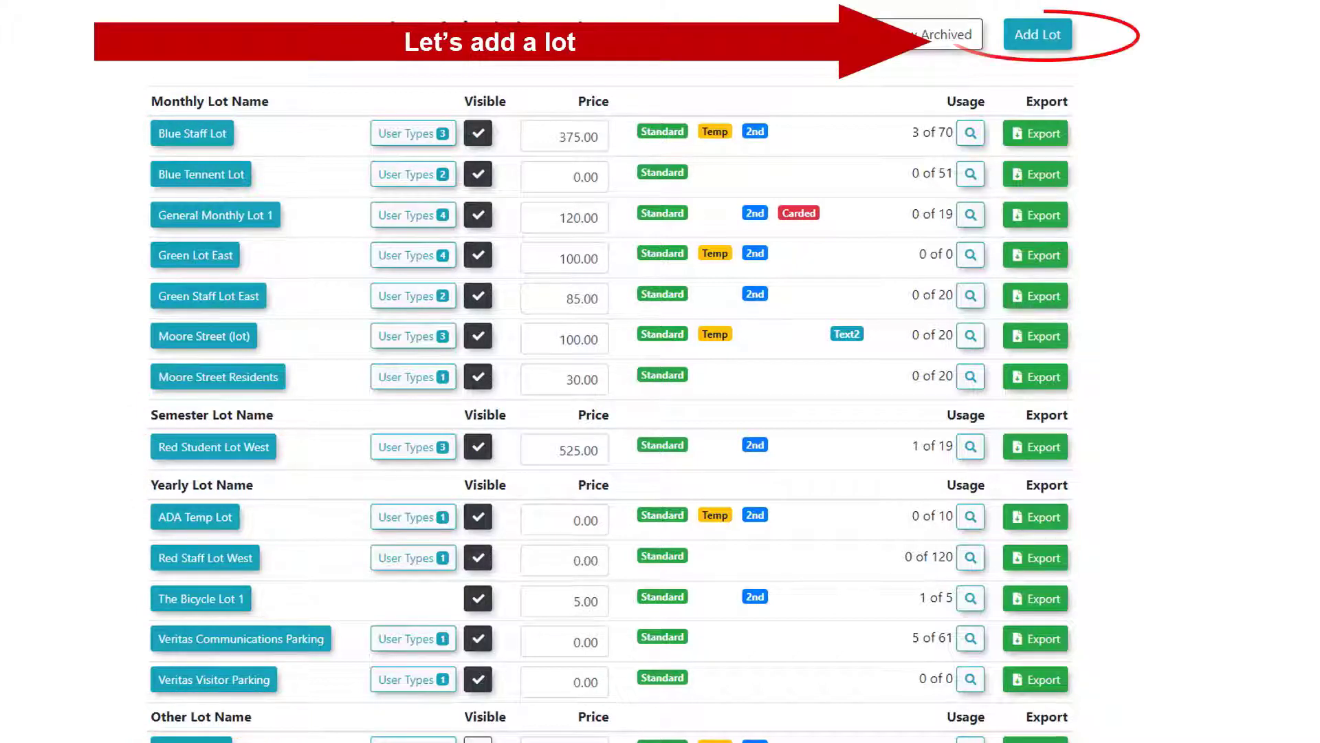
pyautogui.click(1037, 35)
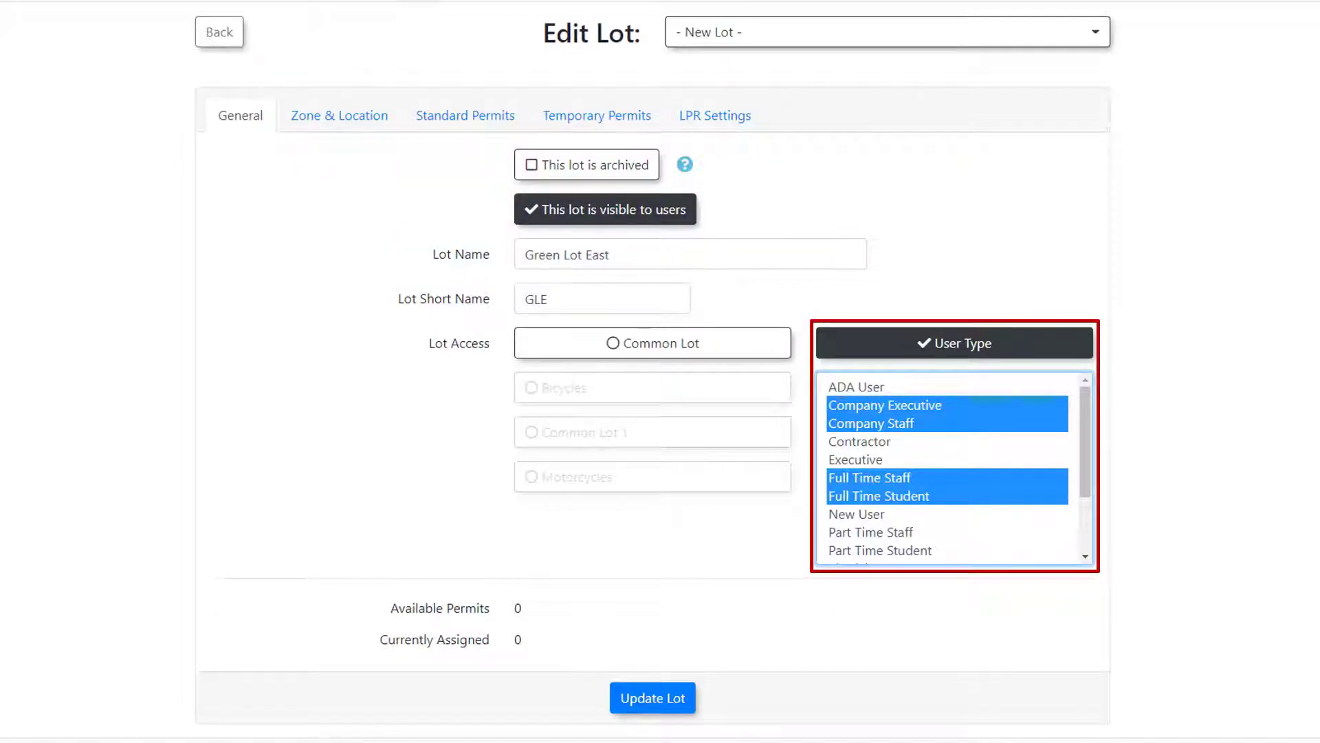
# Step: Describe Green Lot East as located next to the Main Campus Building
pyautogui.click(339, 116)
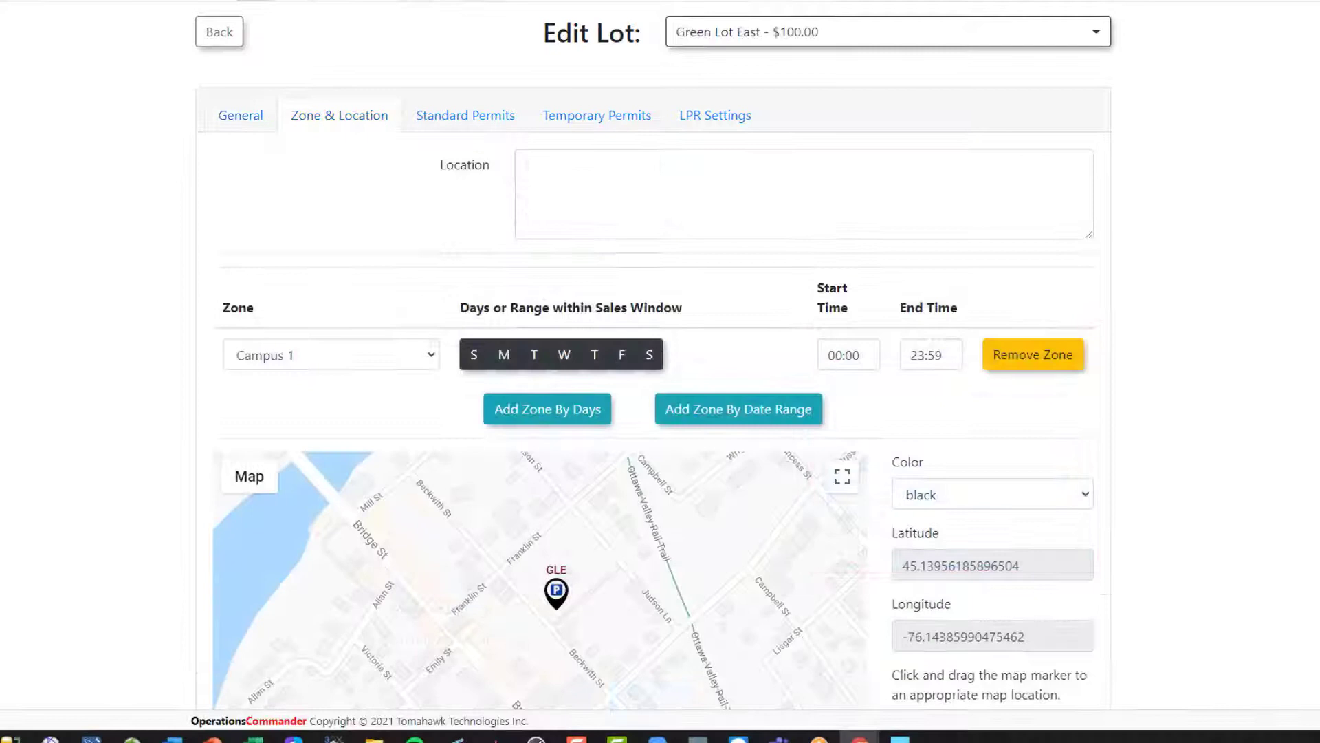
pyautogui.write('The Green Lot East is located next to the Main Campus Building.')
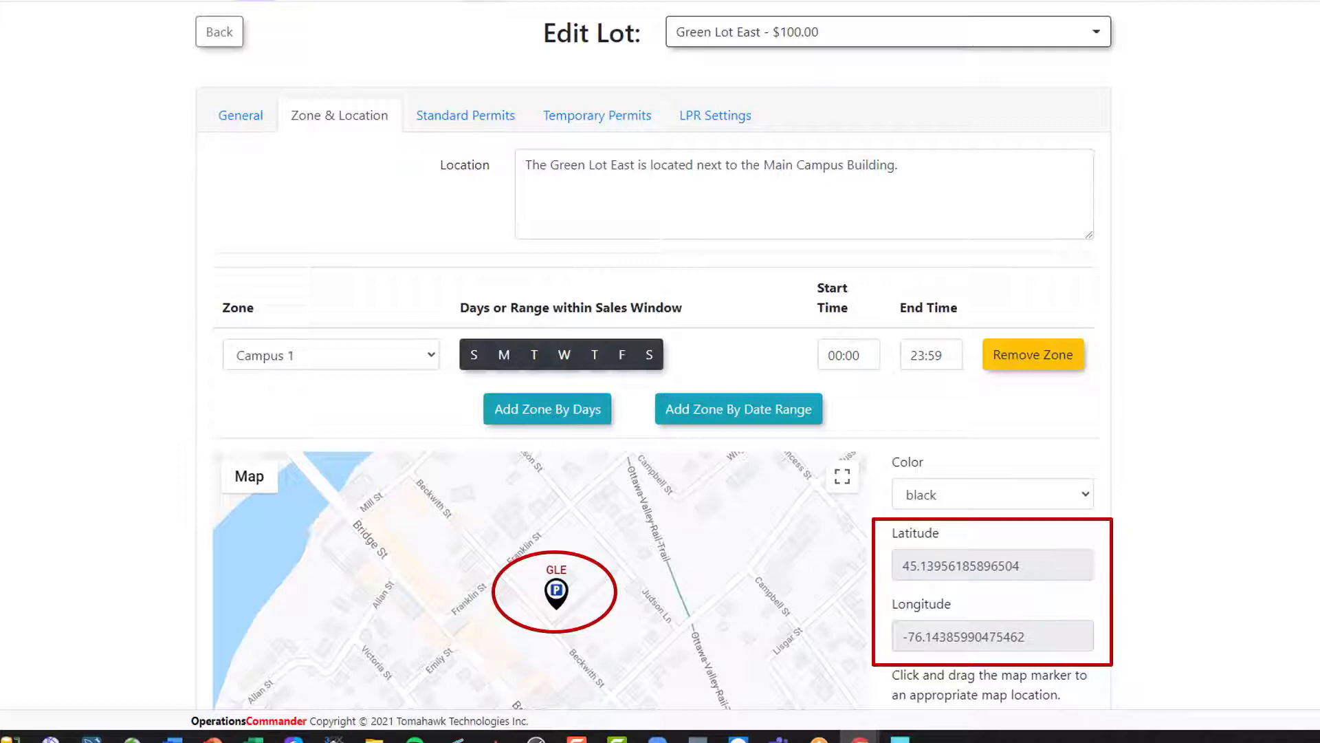
pyautogui.click(464, 116)
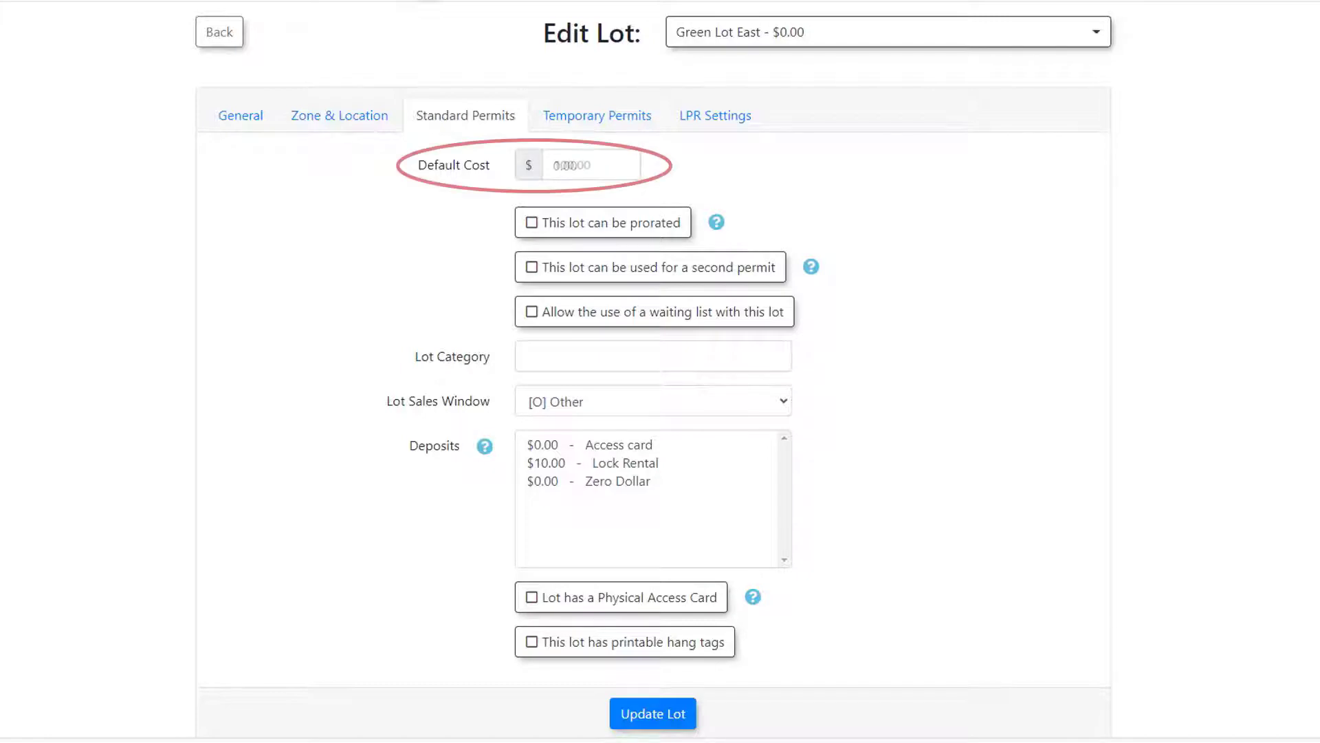
# Step: Set the default permit cost to $100.00, allowing second permits and a waiting list
pyautogui.write('100.00')
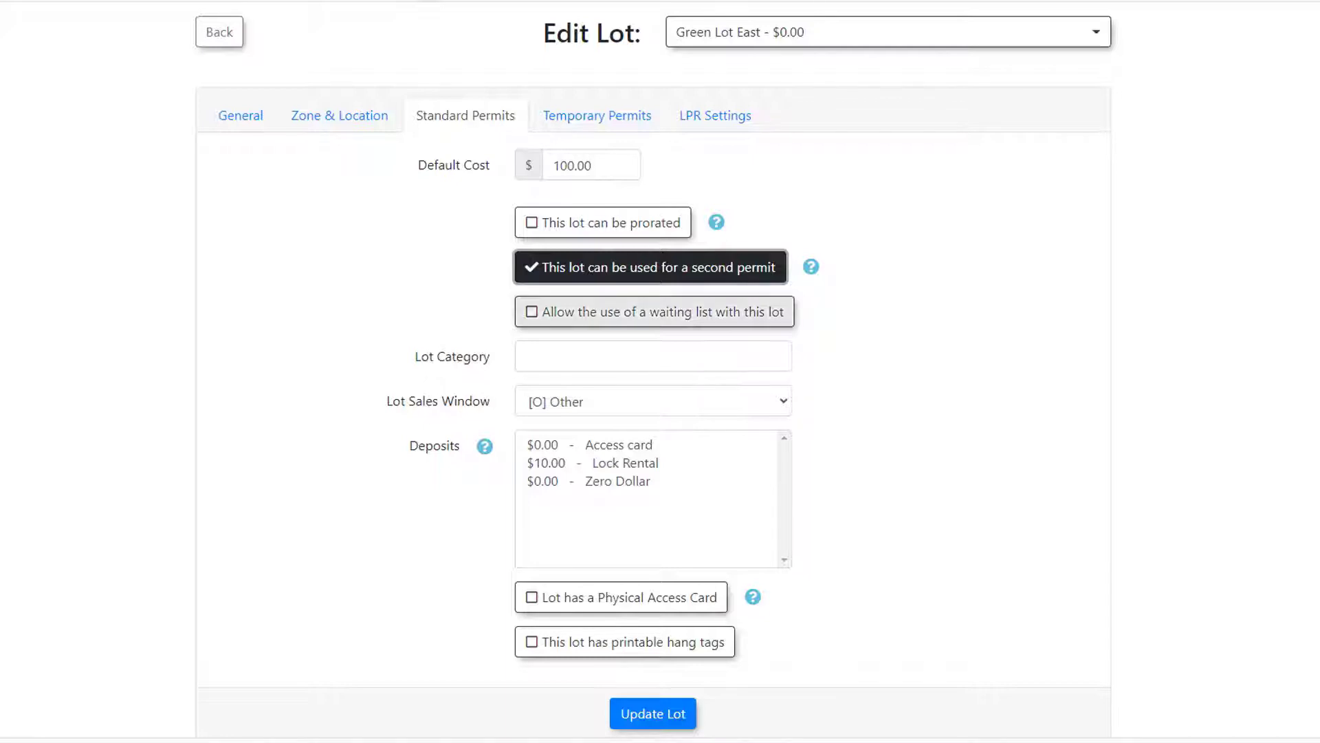
pyautogui.click(653, 311)
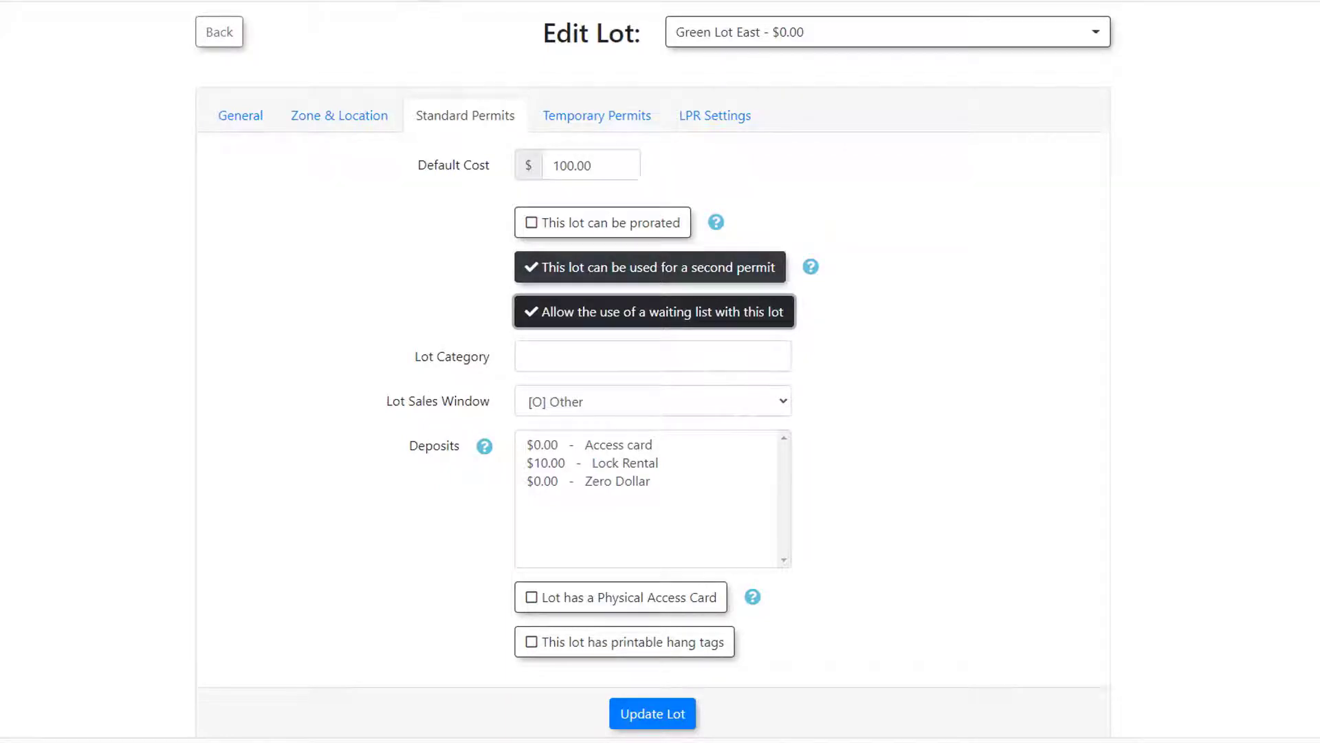
pyautogui.click(652, 401)
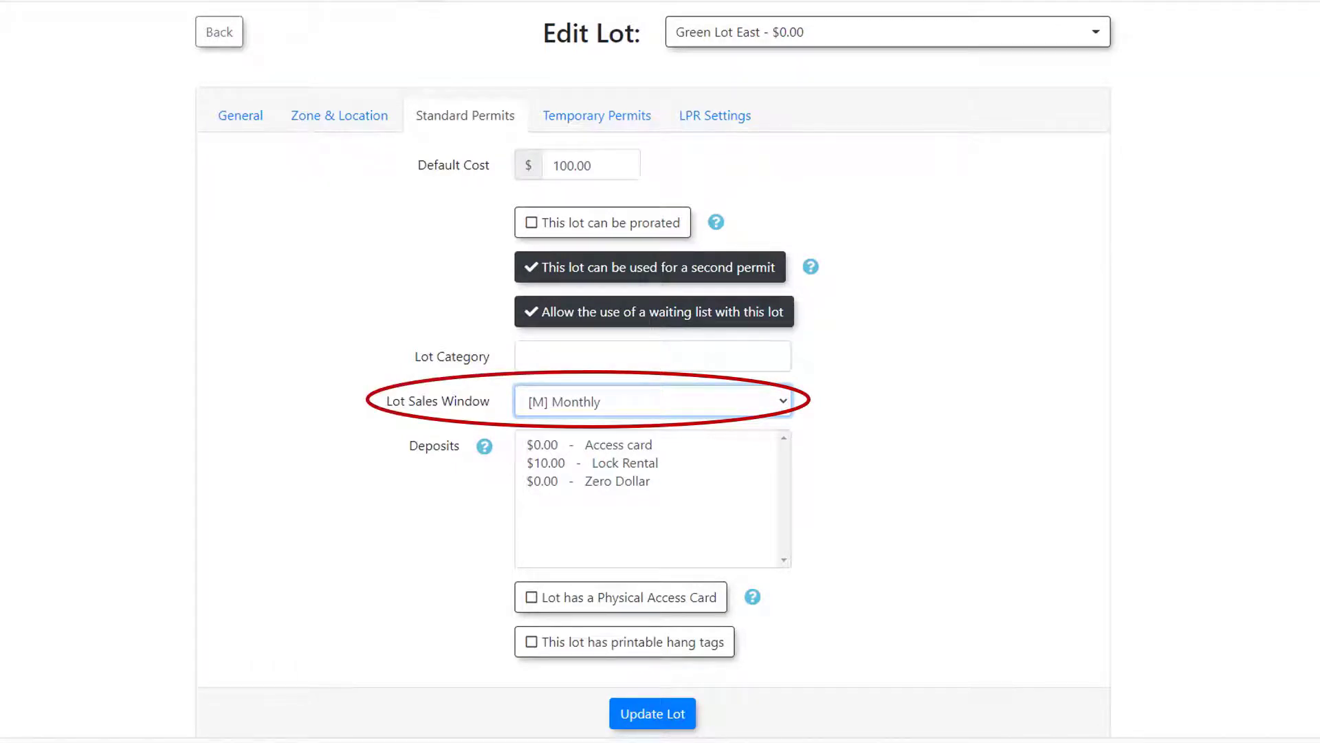
pyautogui.click(596, 115)
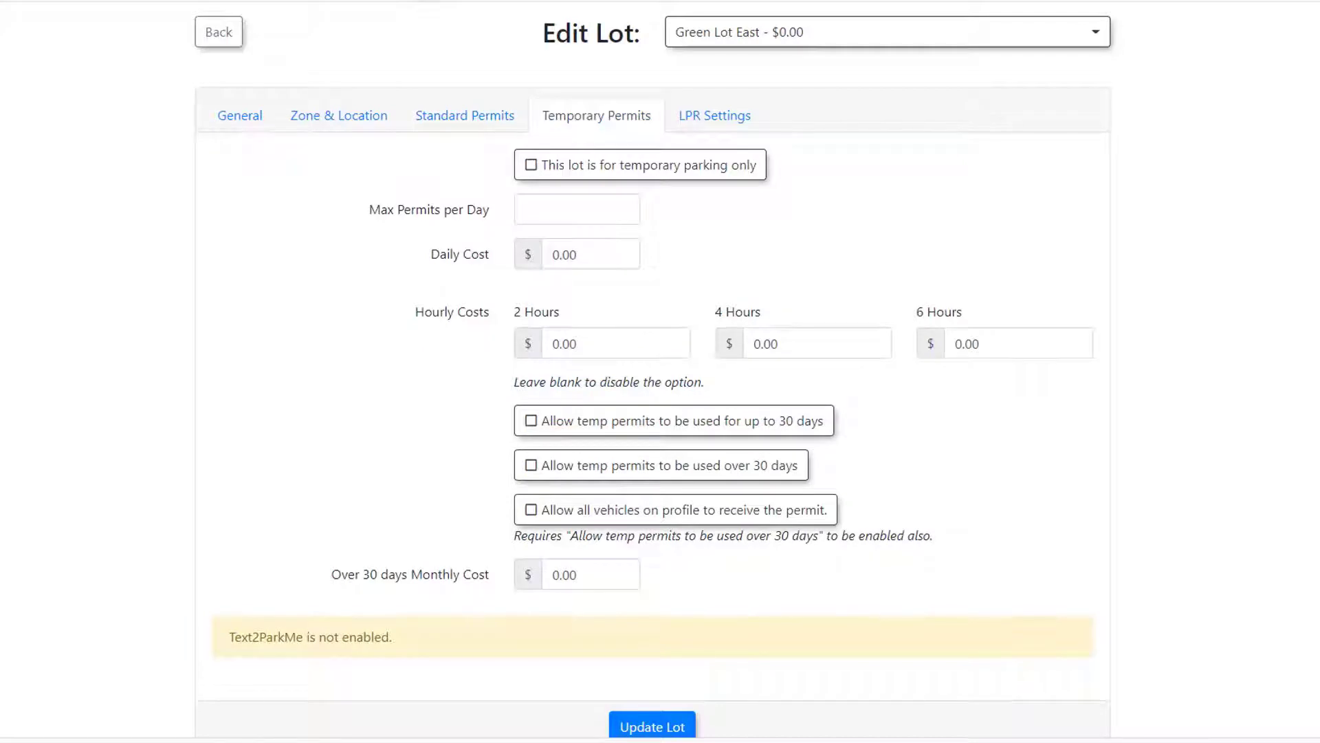
# Step: Allow up to 20 temporary permits per day for Green Lot East
pyautogui.write('20')
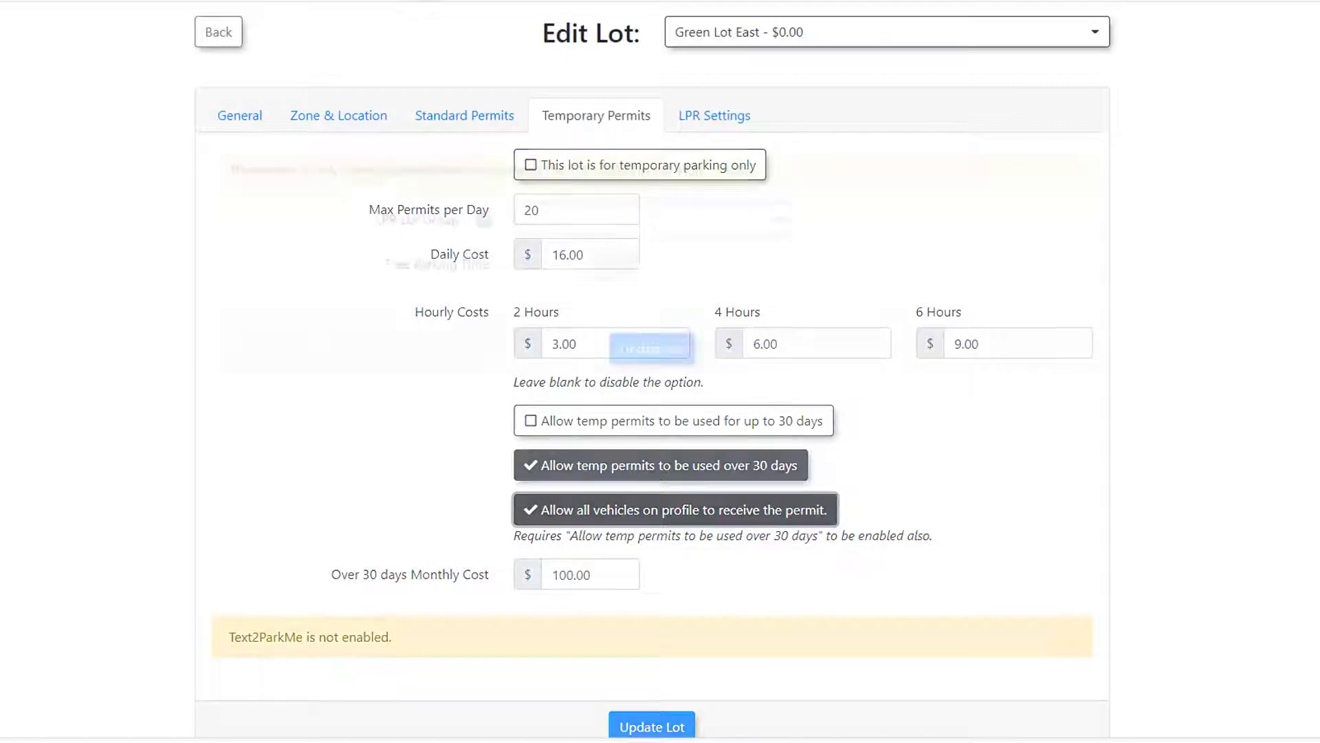
pyautogui.click(714, 115)
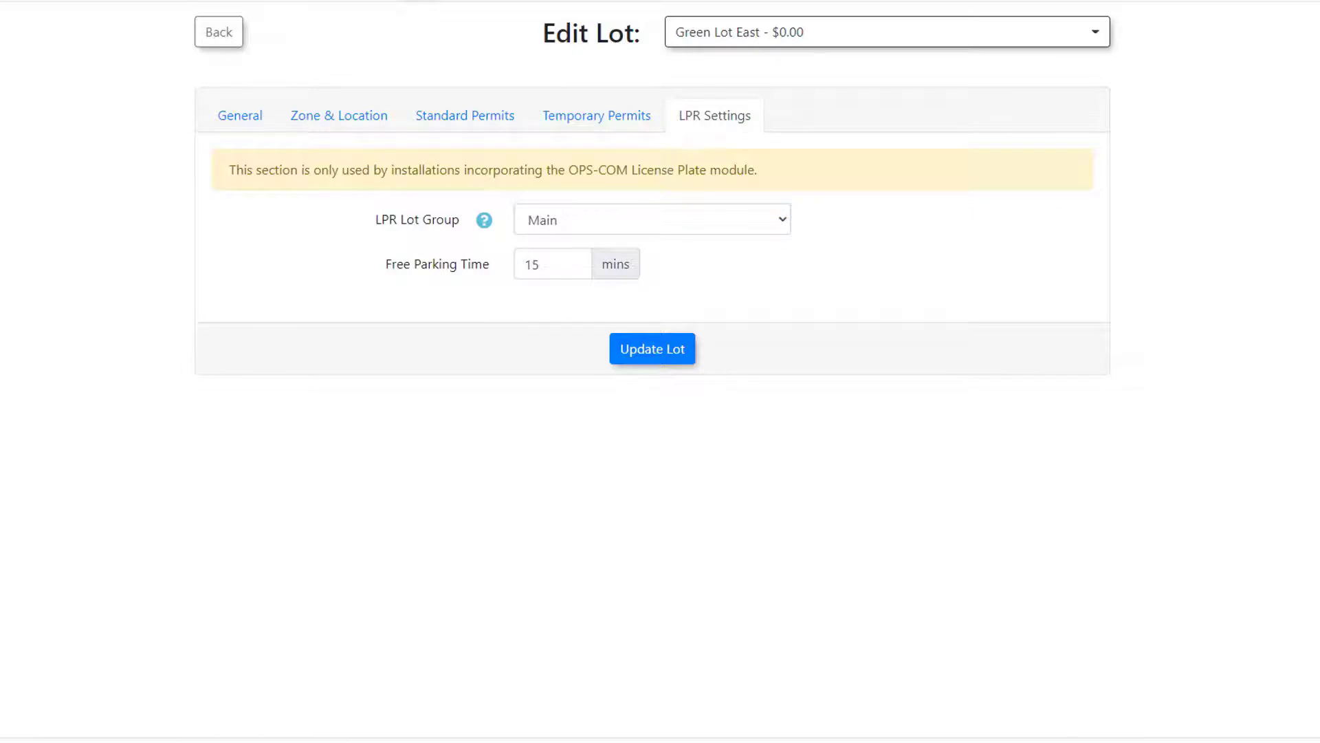
# Step: Save the Green Lot East lot settings with Update Lot
pyautogui.click(218, 32)
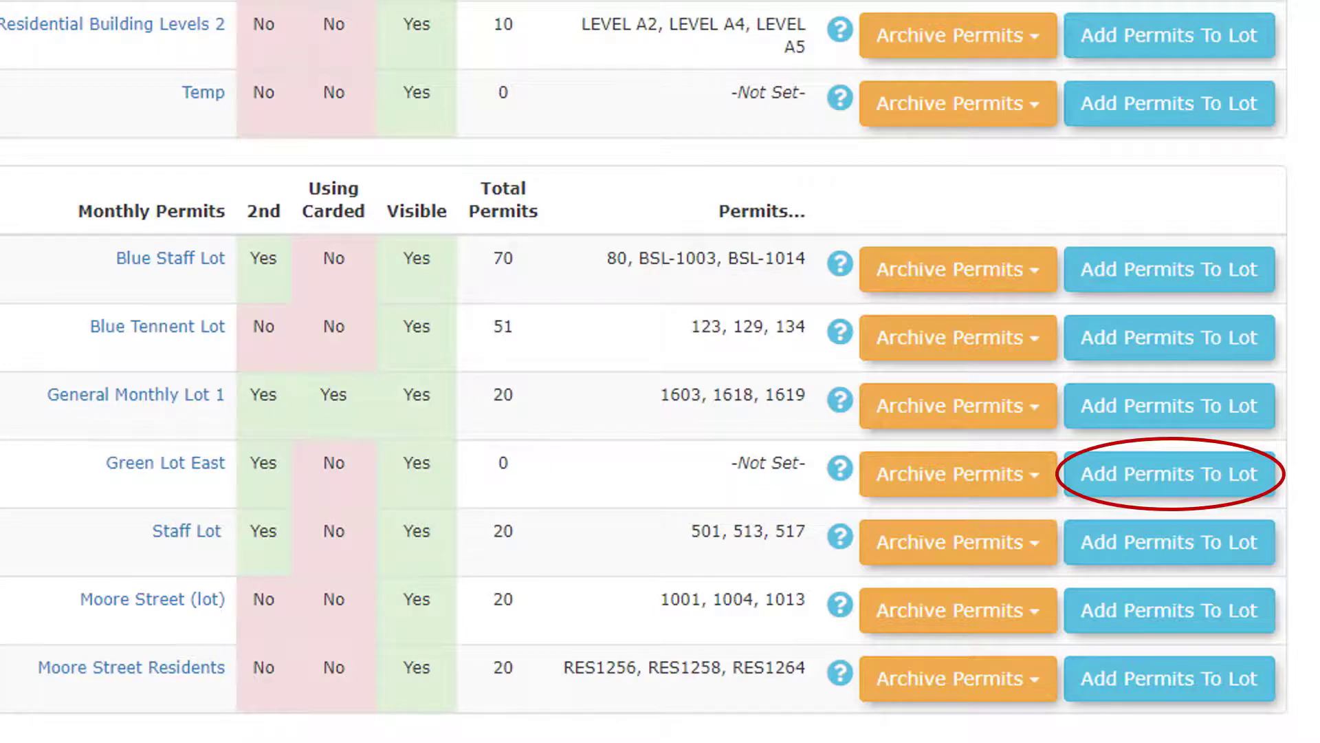
# Step: Add and confirm 50 permits, GLE-001 through GLE-050, to Green Lot East
pyautogui.click(1168, 473)
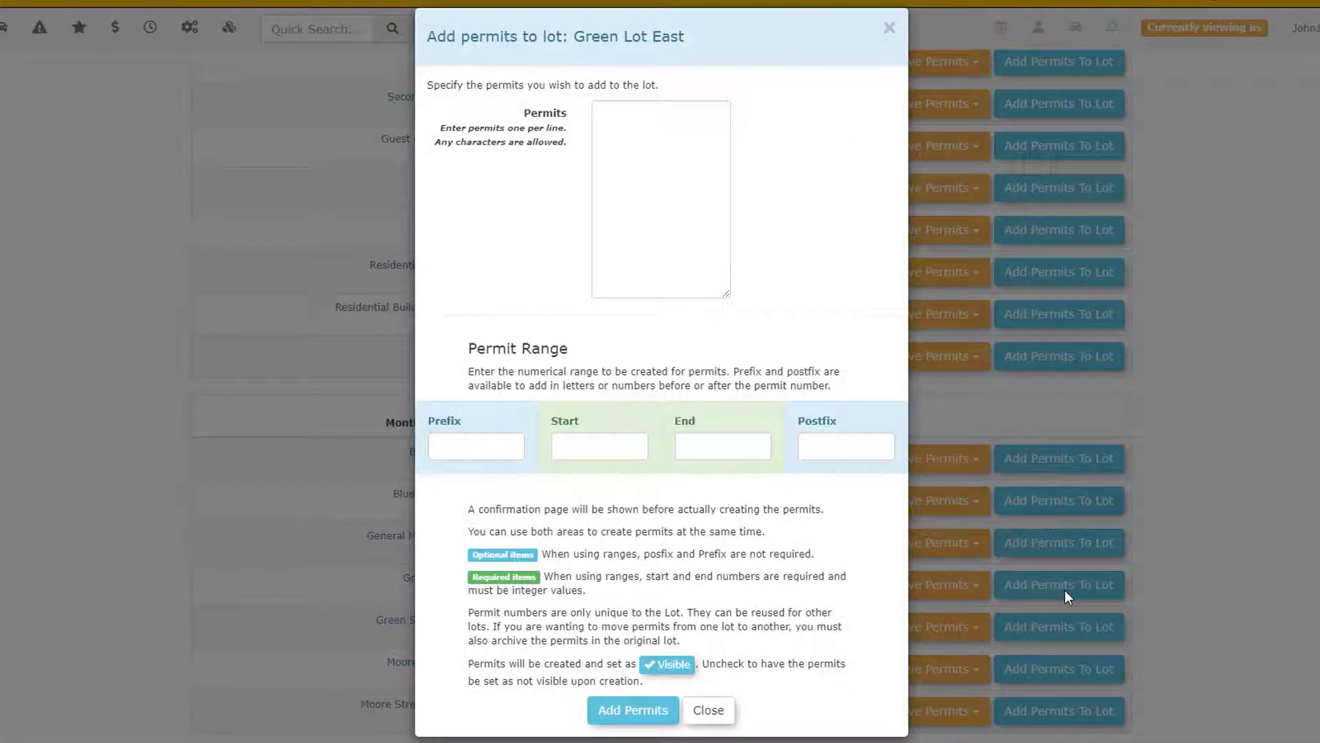
pyautogui.write('P1234')
pyautogui.write('050')
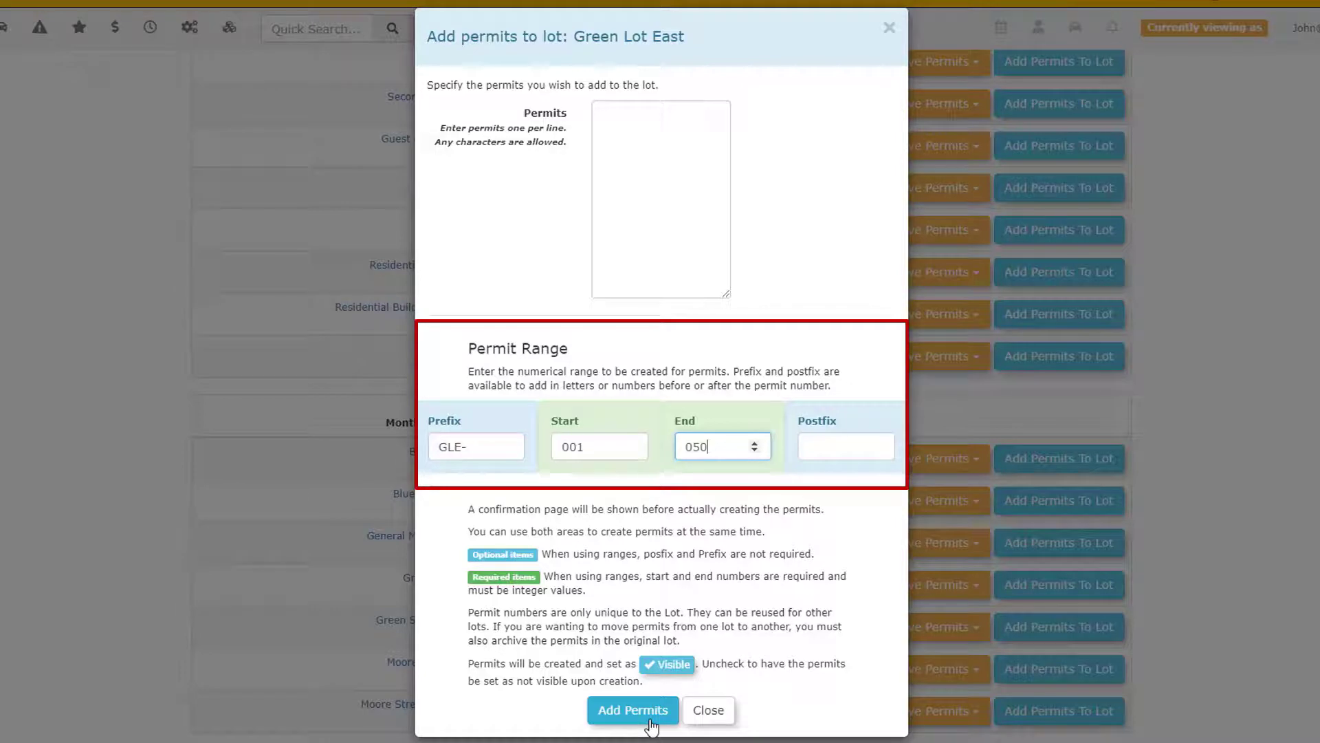
pyautogui.click(633, 710)
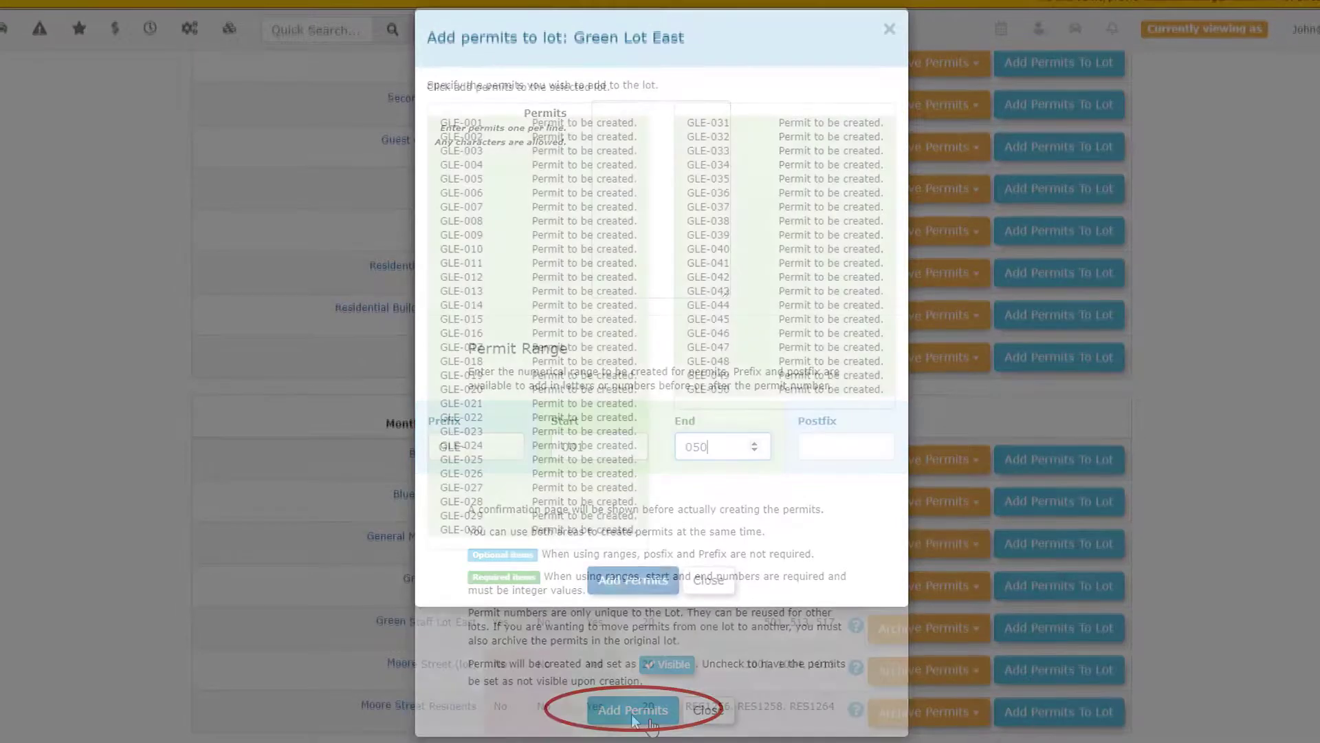
pyautogui.click(633, 709)
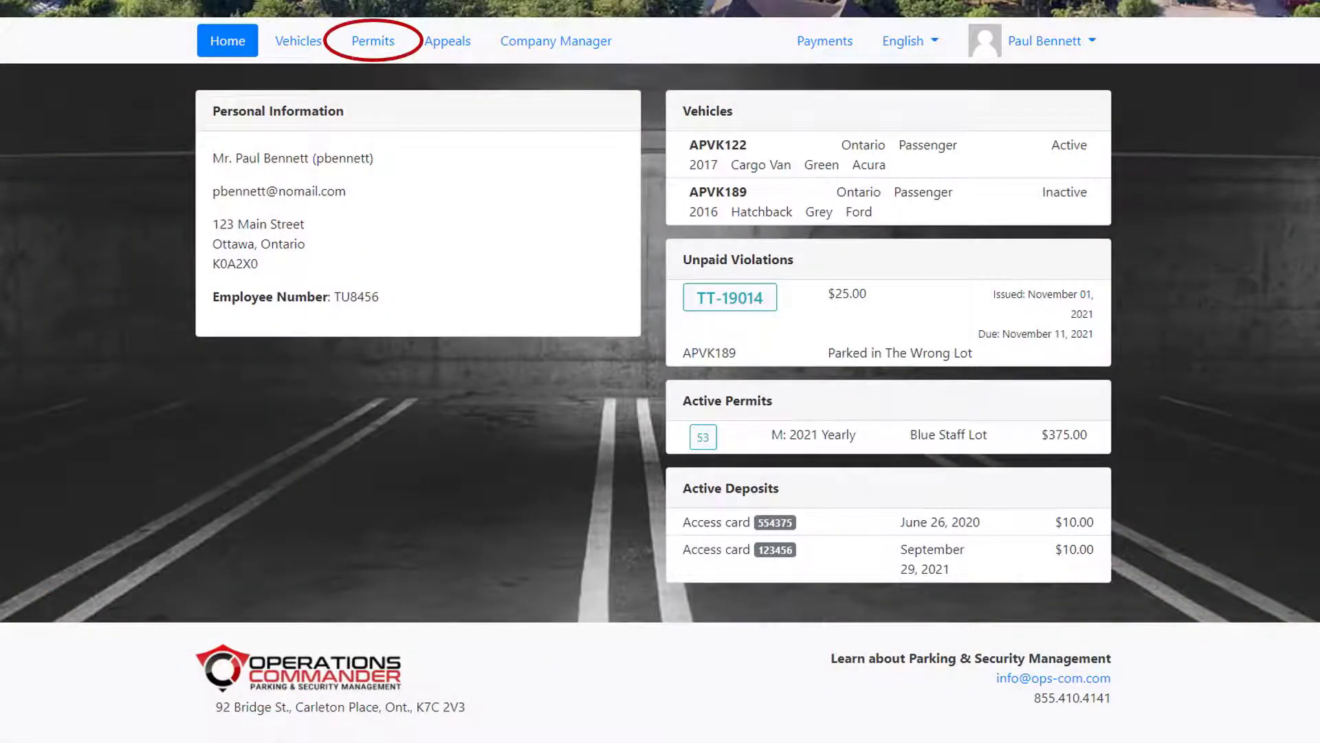
# Step: Reserve Green Lot East standard permit GLE-001 ($113.00) from the portal's Permits list
pyautogui.click(372, 40)
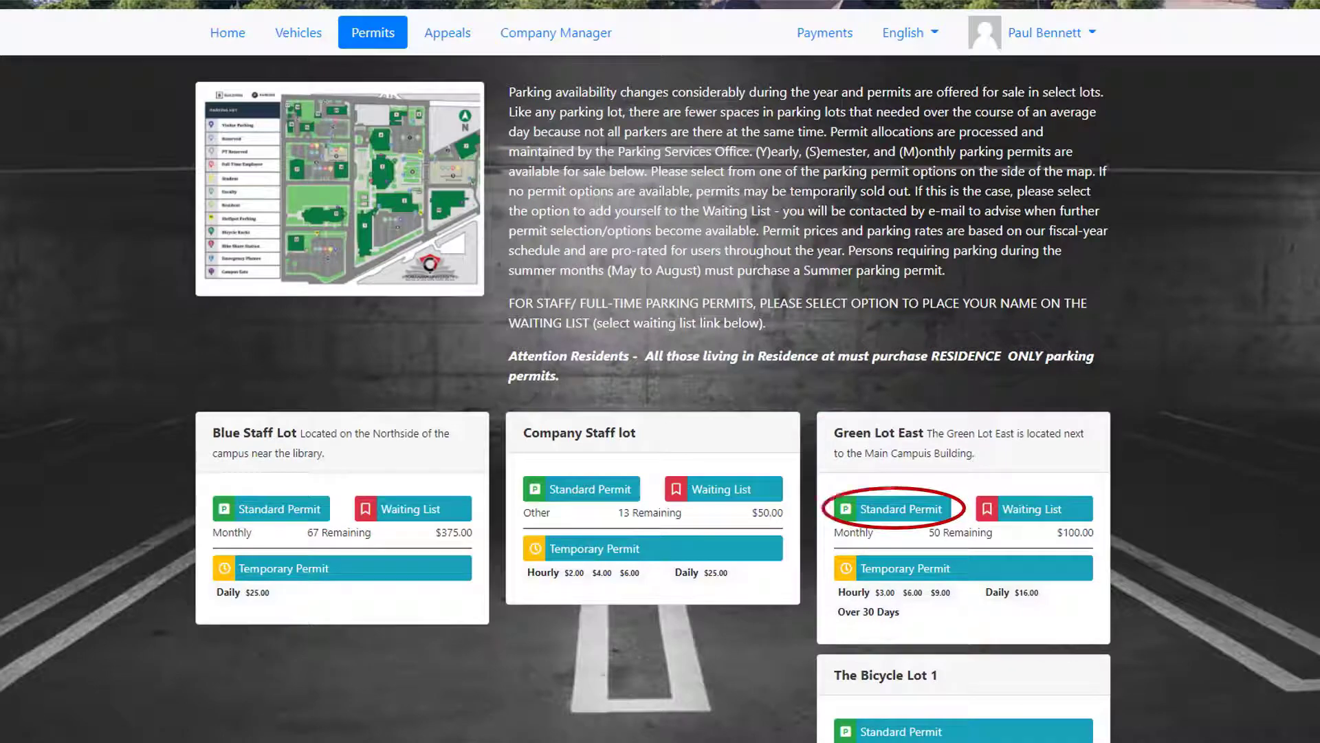
pyautogui.click(894, 509)
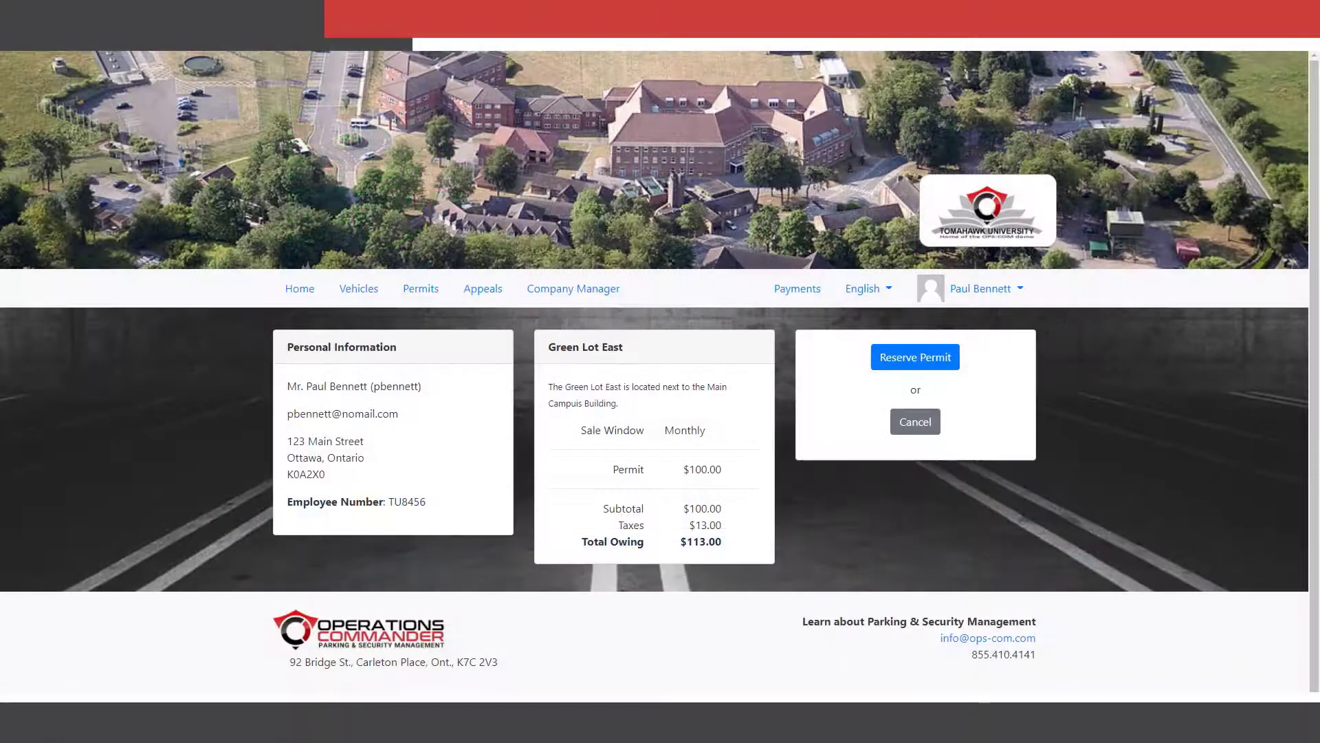
pyautogui.click(915, 356)
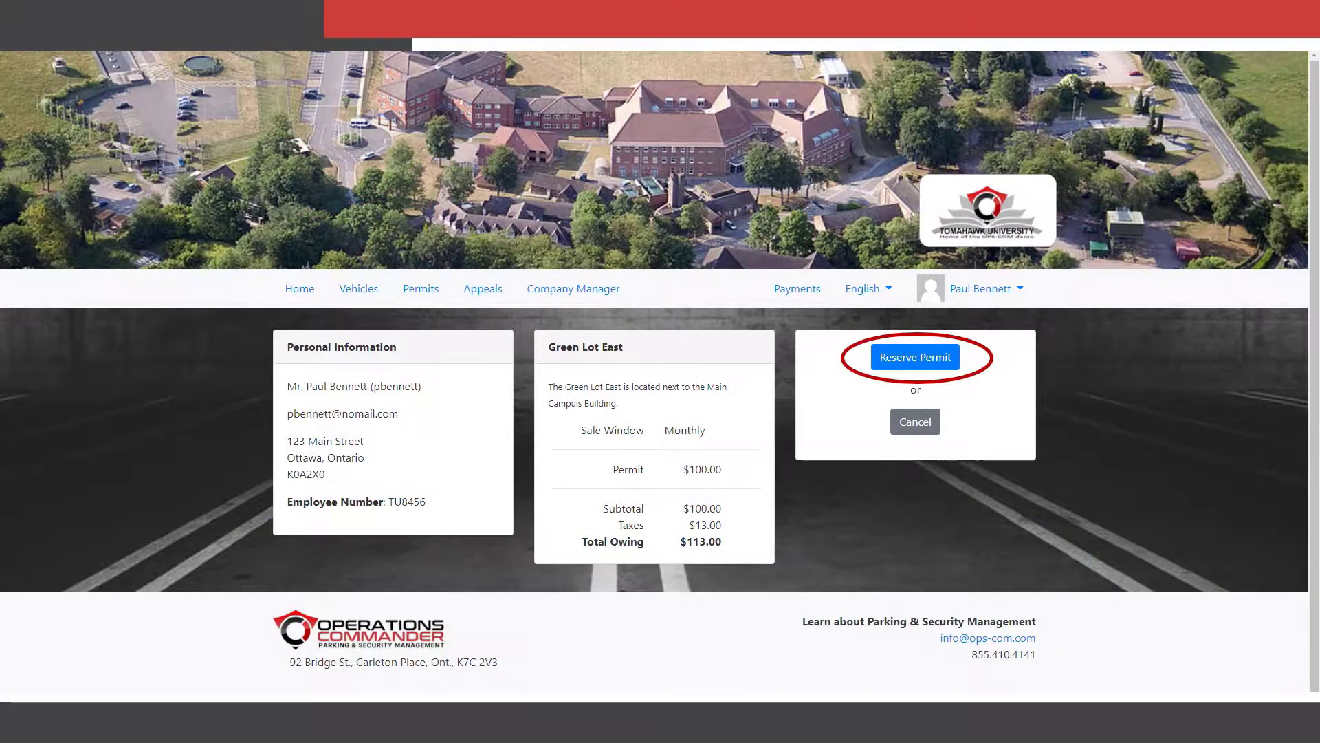
pyautogui.click(914, 357)
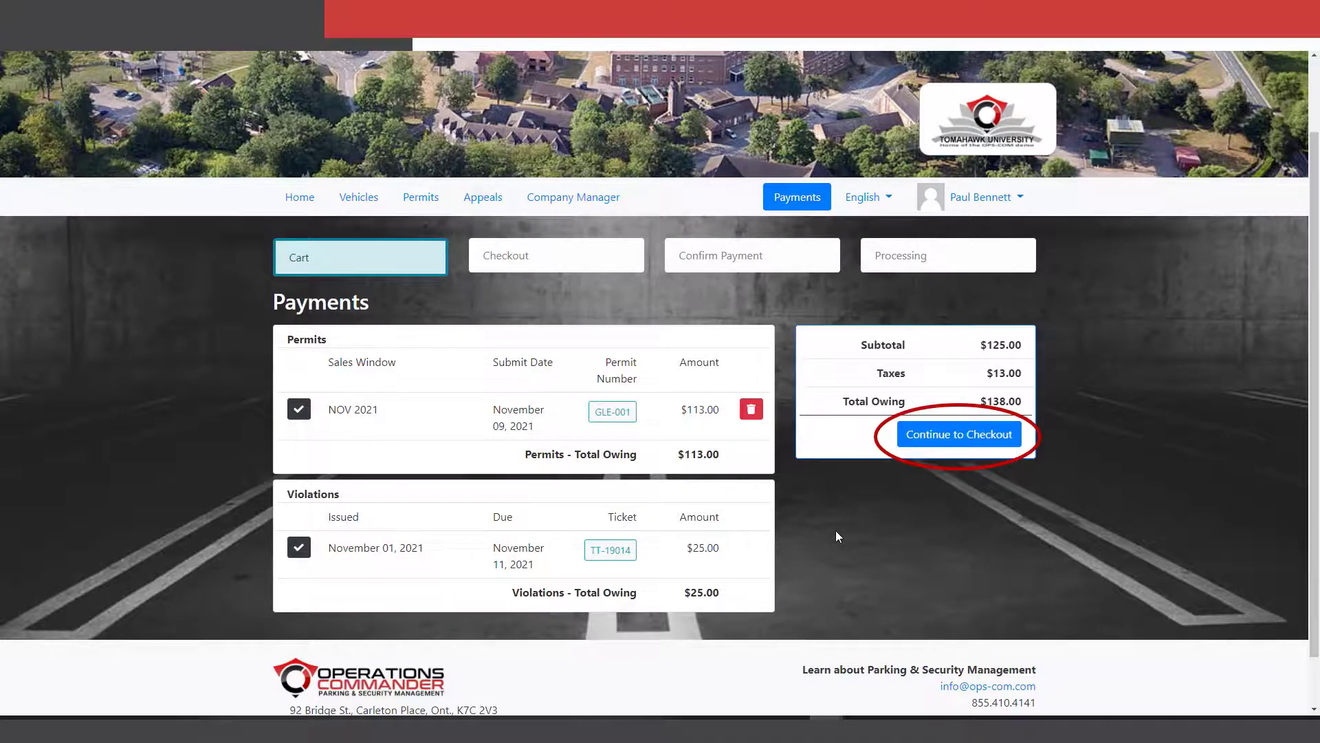
# Step: Check out the $138.00 cart, then submit and confirm payment by credit card
pyautogui.click(958, 434)
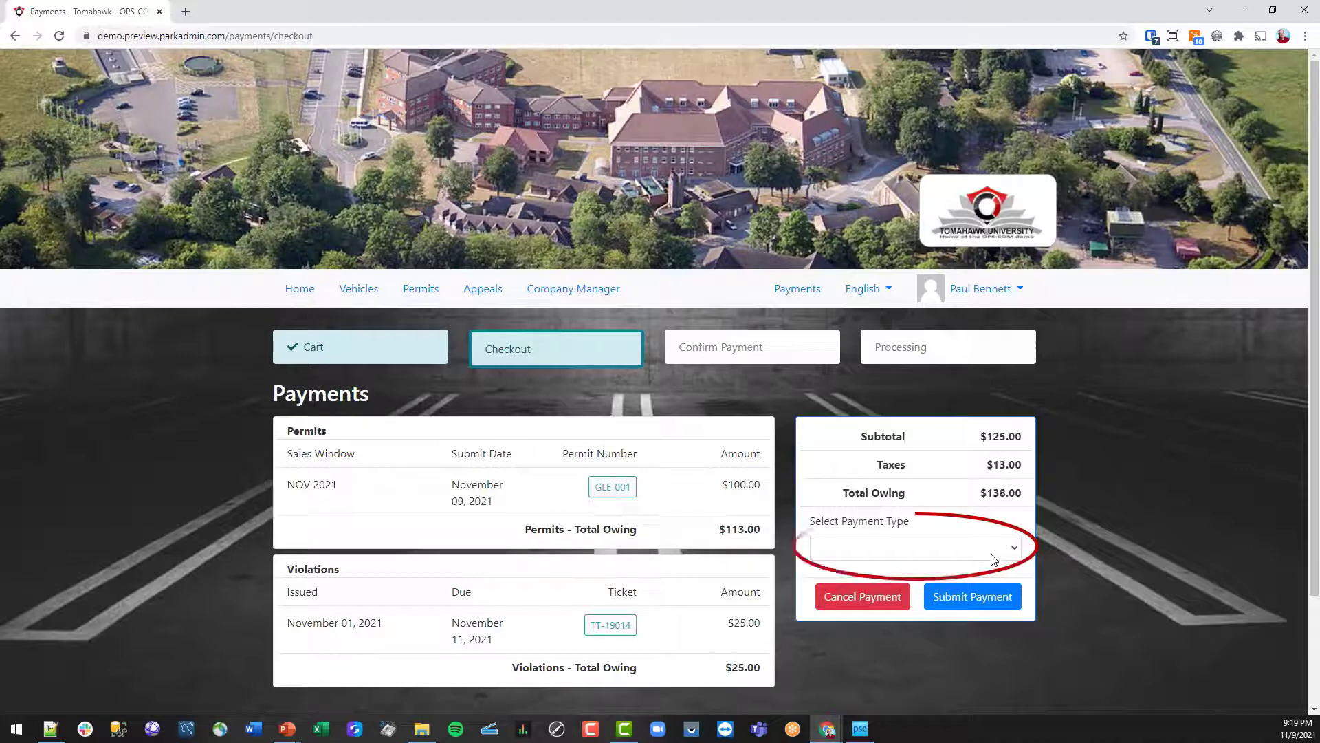
pyautogui.click(914, 548)
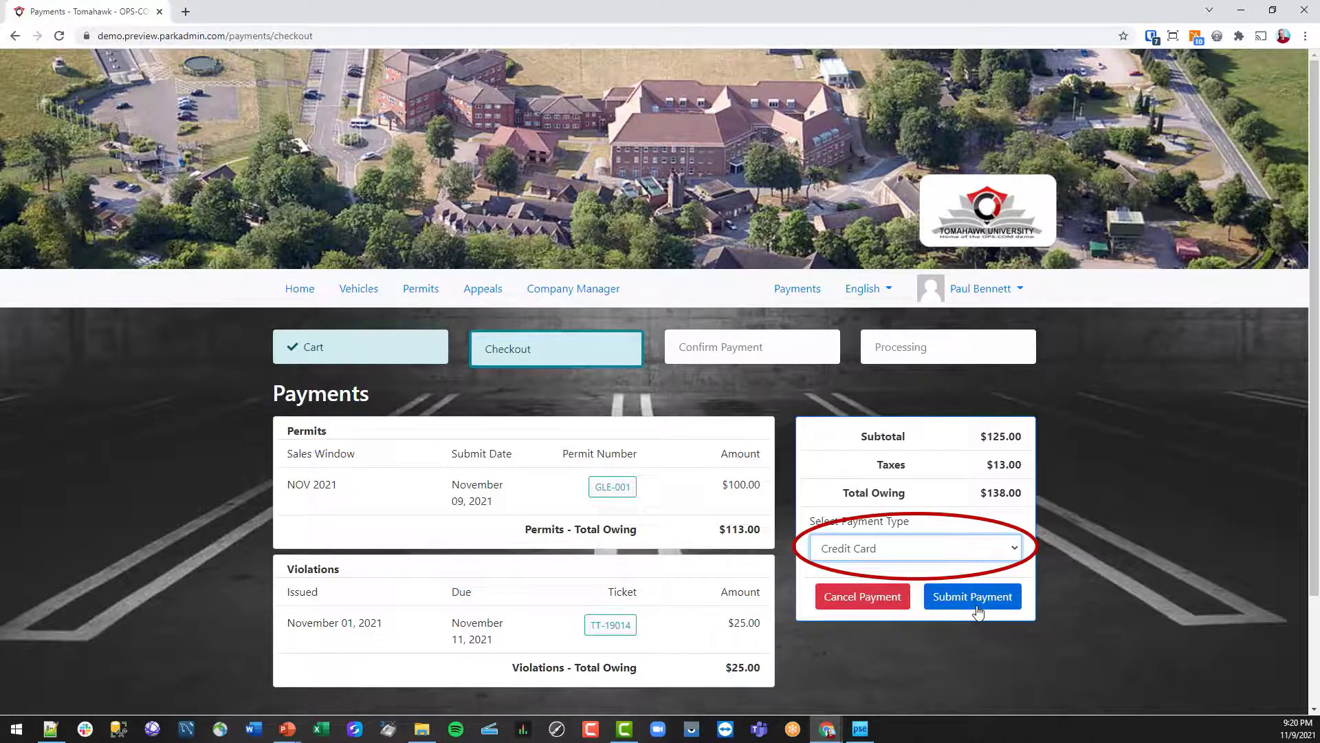
pyautogui.click(971, 596)
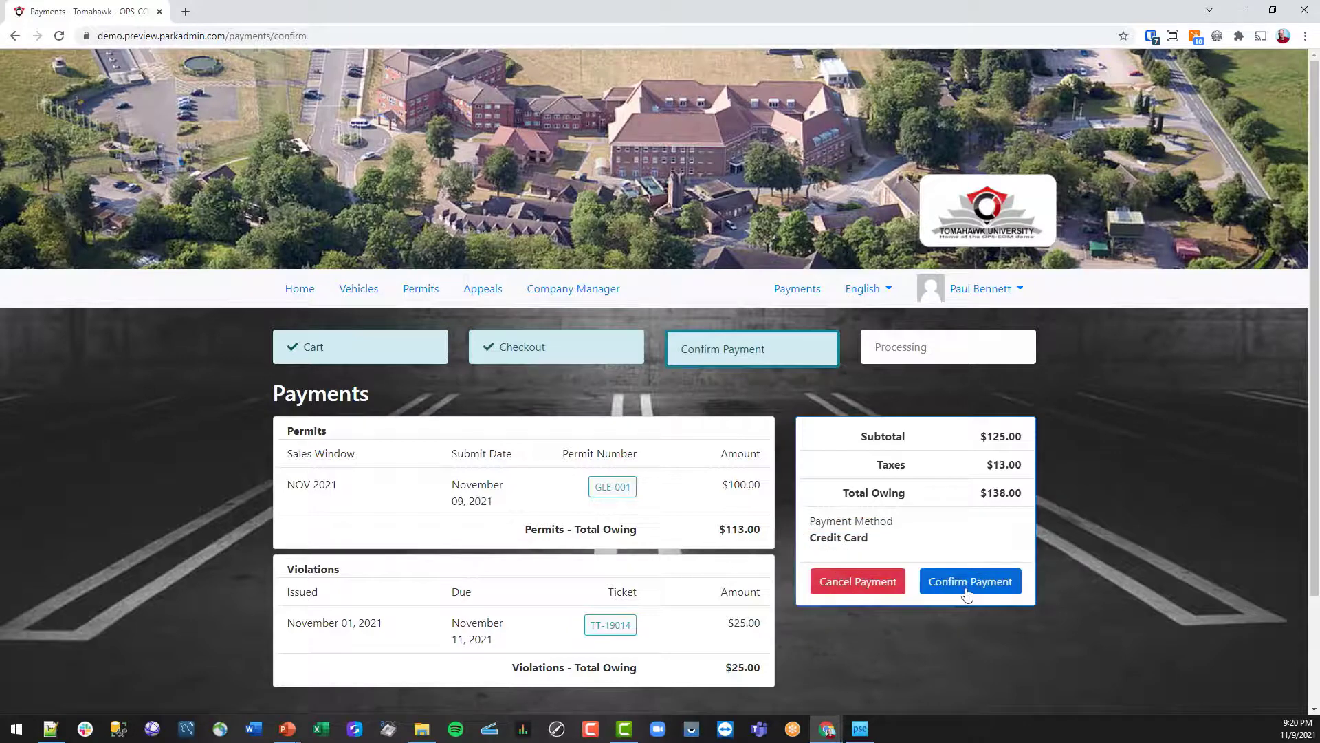
pyautogui.click(969, 581)
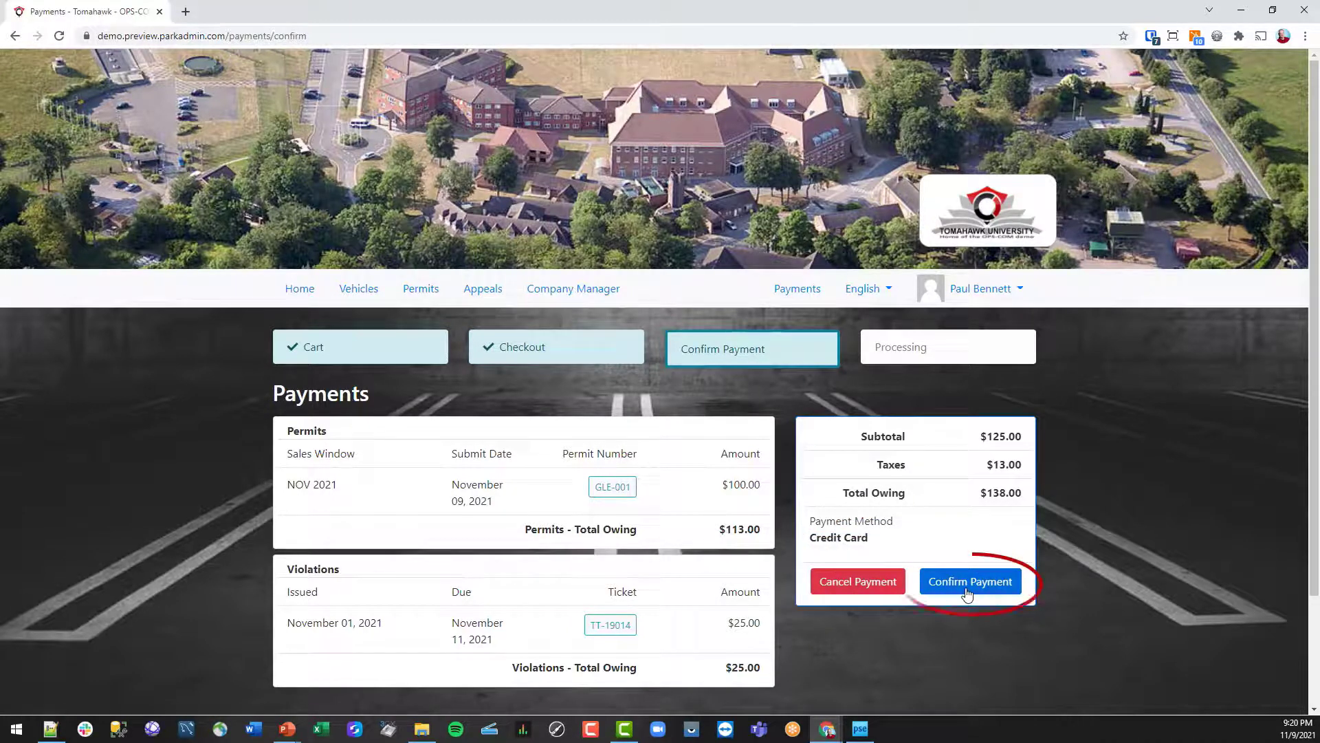
pyautogui.click(969, 581)
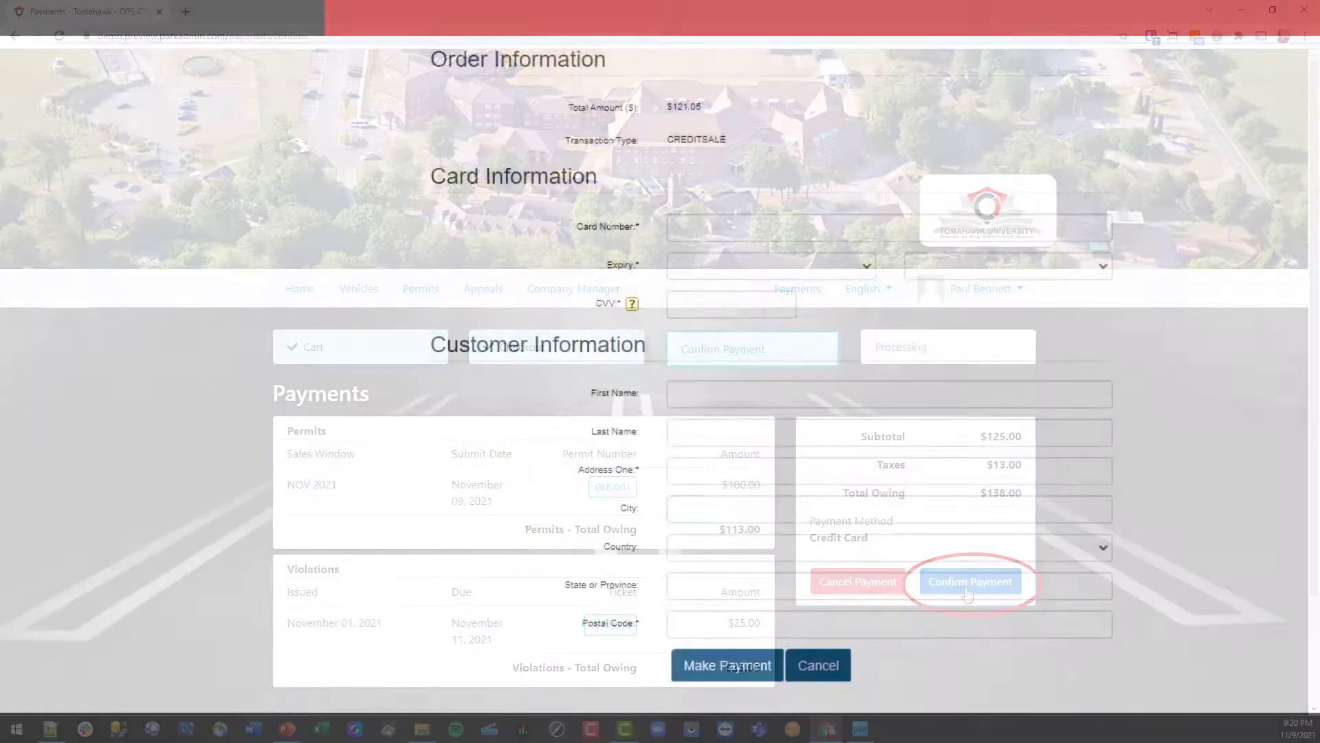